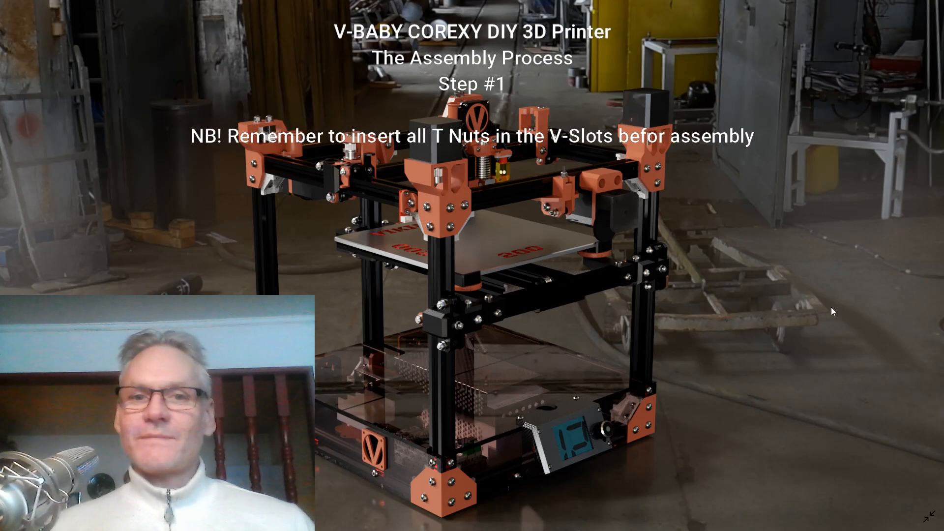
# Step: Switch from the intro slide to Fusion 360 showing the VB Base Frame II v79 assembly
pyautogui.press('alt+tab')
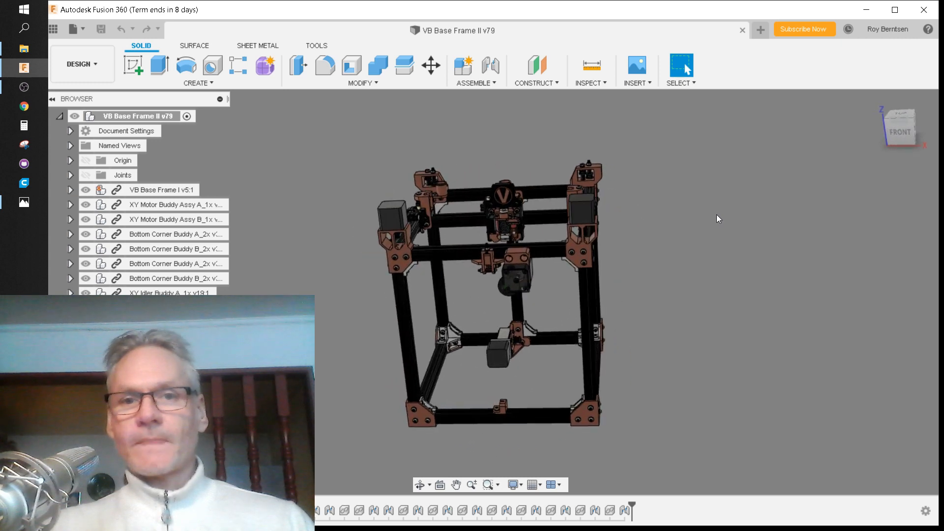
# Step: Orbit the printer frame to an angled view, then switch to the X Axis Assy v40 document
pyautogui.moveTo(500, 271); pyautogui.dragTo(541, 241)
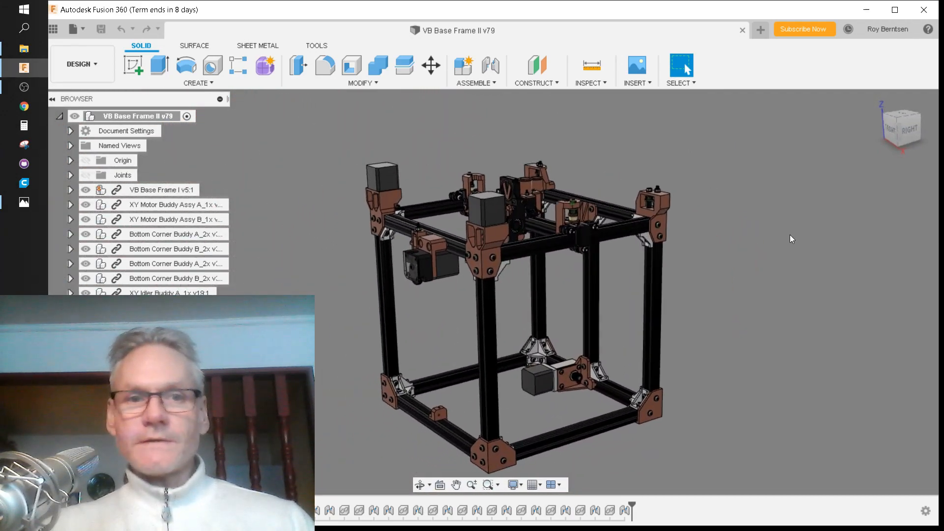
pyautogui.click(463, 25)
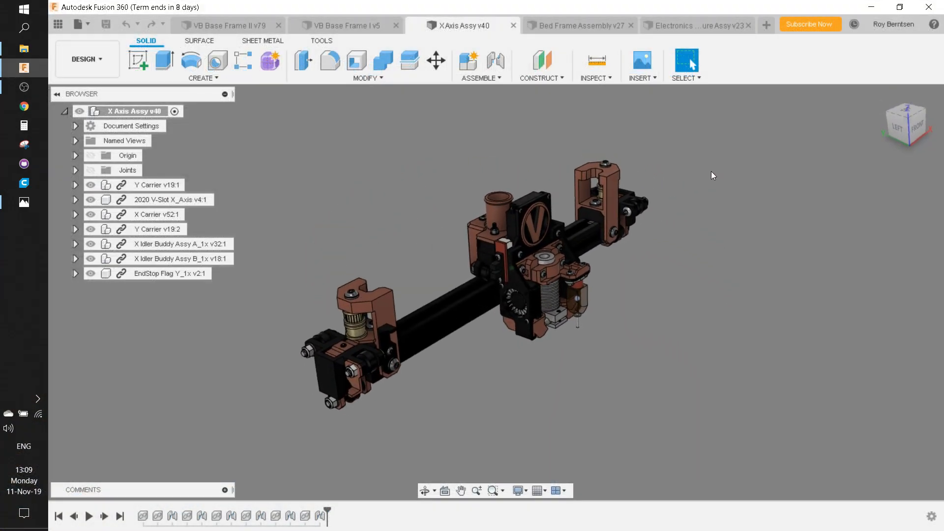
# Step: View the Bed Frame Assembly v27, then switch to Electronics Enclosure Assy v23
pyautogui.click(577, 25)
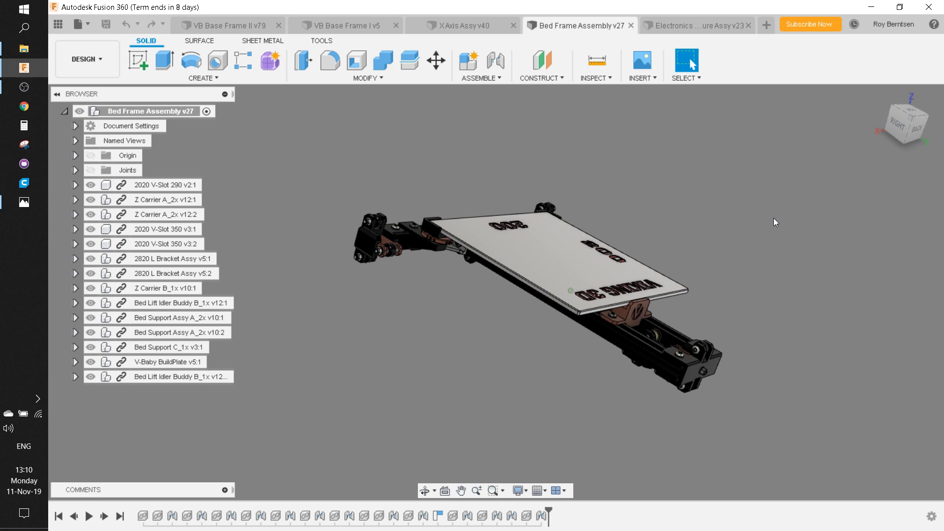
pyautogui.click(693, 25)
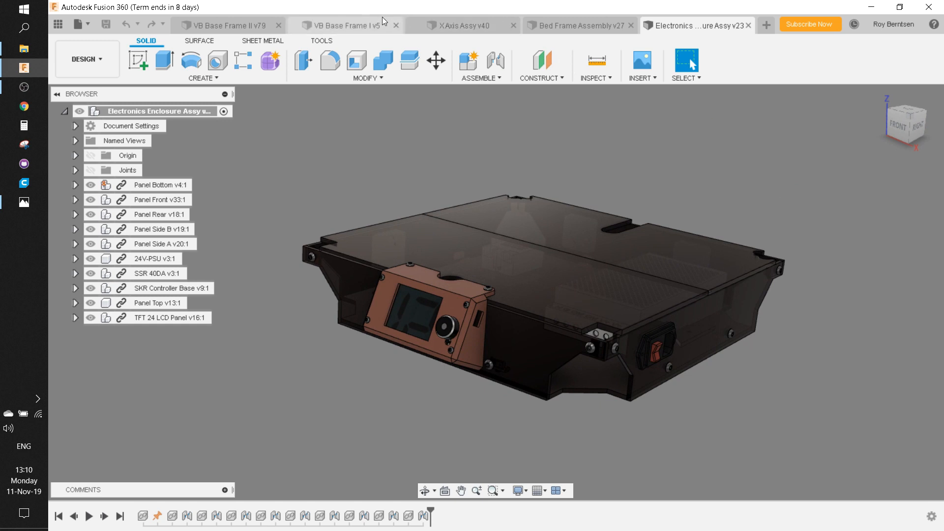
# Step: Orbit the VB Base Frame I v5 cube frame, then return to VB Base Frame II v79
pyautogui.click(343, 25)
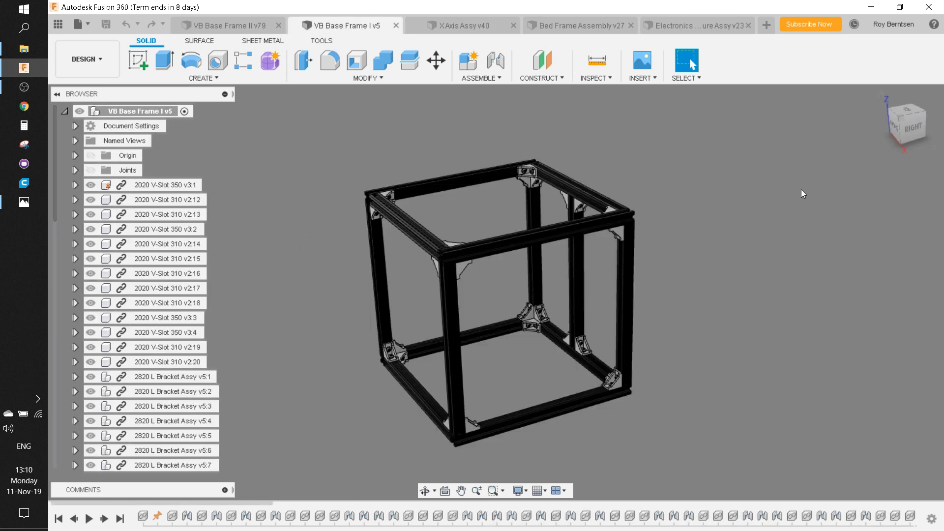
pyautogui.moveTo(657, 186)
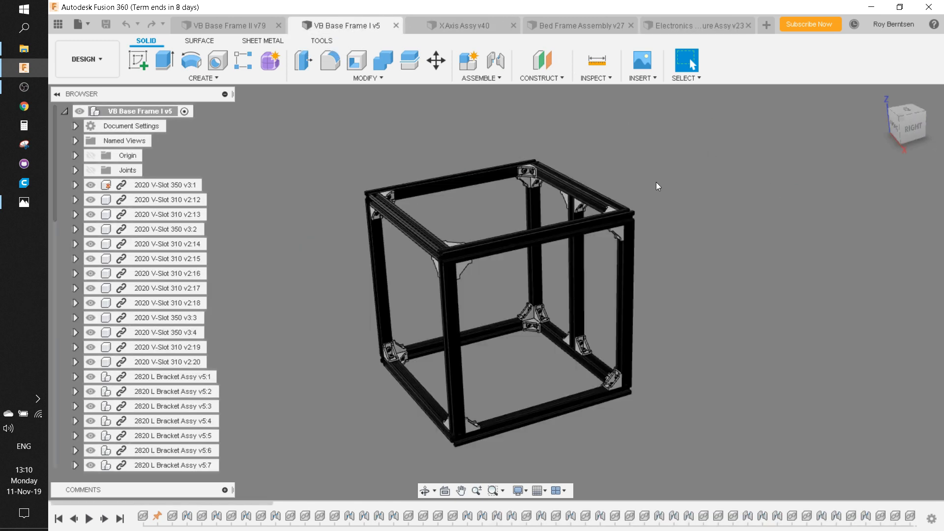
pyautogui.moveTo(656, 187); pyautogui.dragTo(506, 289)
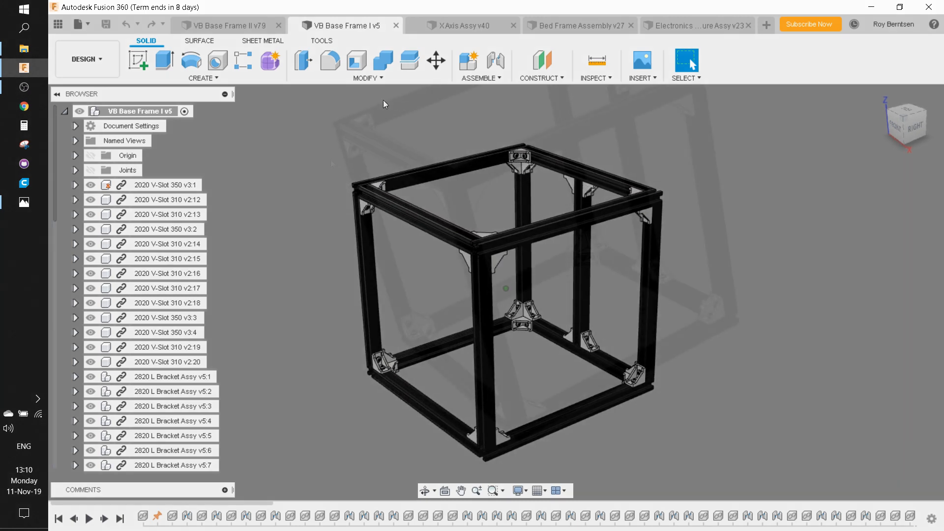
pyautogui.click(223, 25)
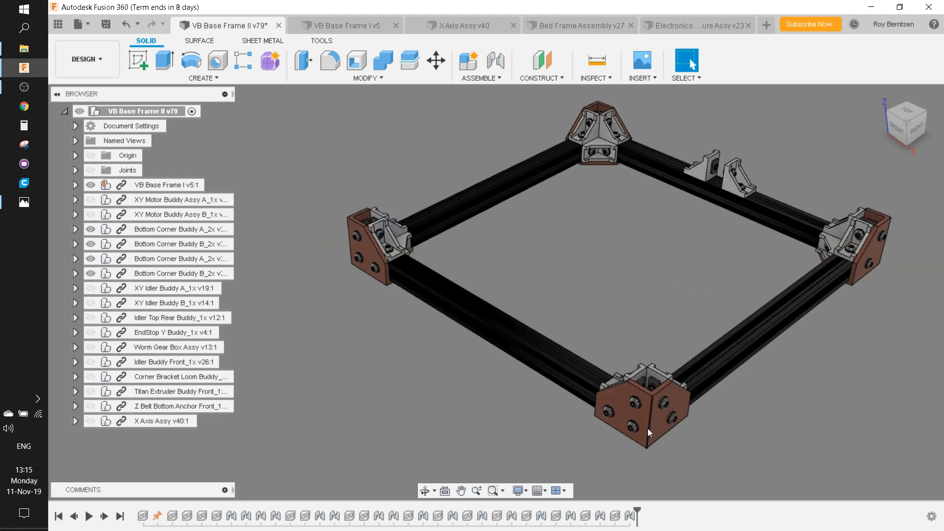
pyautogui.click(180, 228)
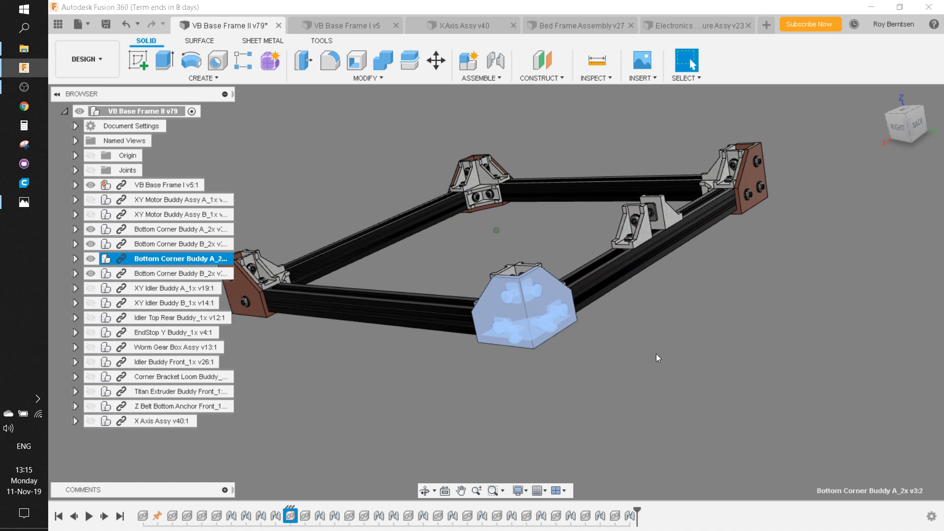
pyautogui.click(181, 273)
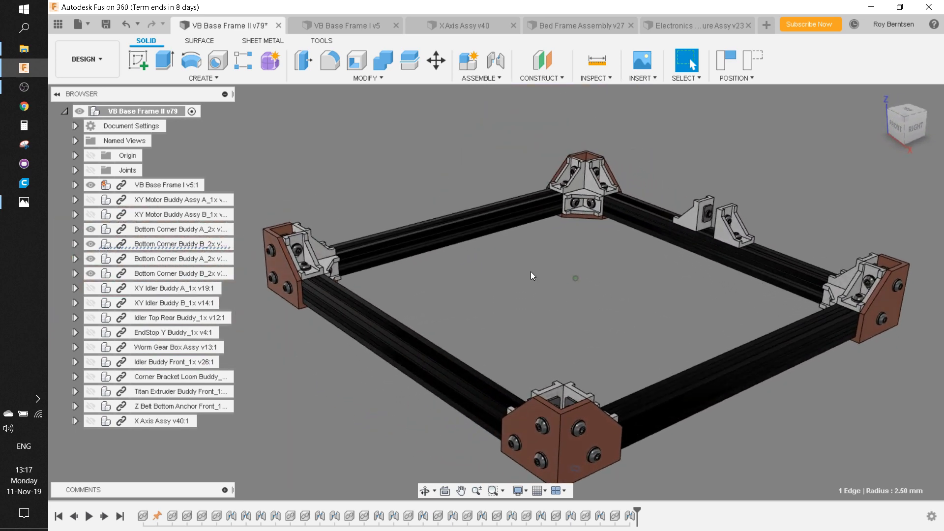
pyautogui.click(451, 222)
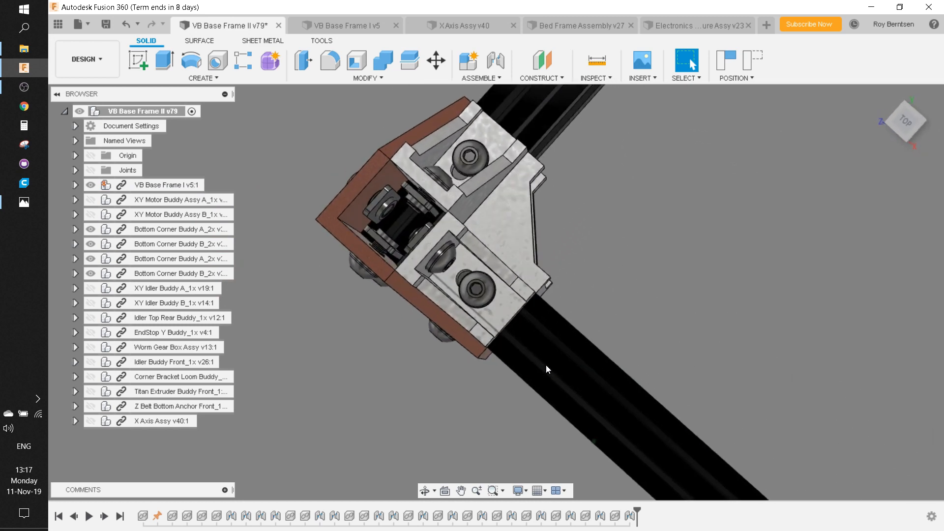
# Step: Orbit around a corner piece, then open Bottom Corner Buddy A_2x in its own document
pyautogui.moveTo(548, 369); pyautogui.dragTo(550, 366)
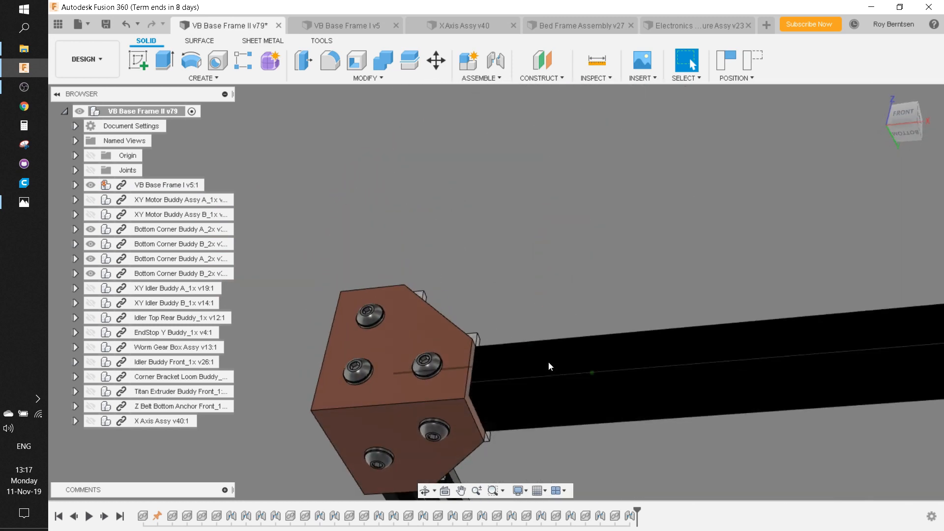
pyautogui.moveTo(548, 367); pyautogui.dragTo(440, 371)
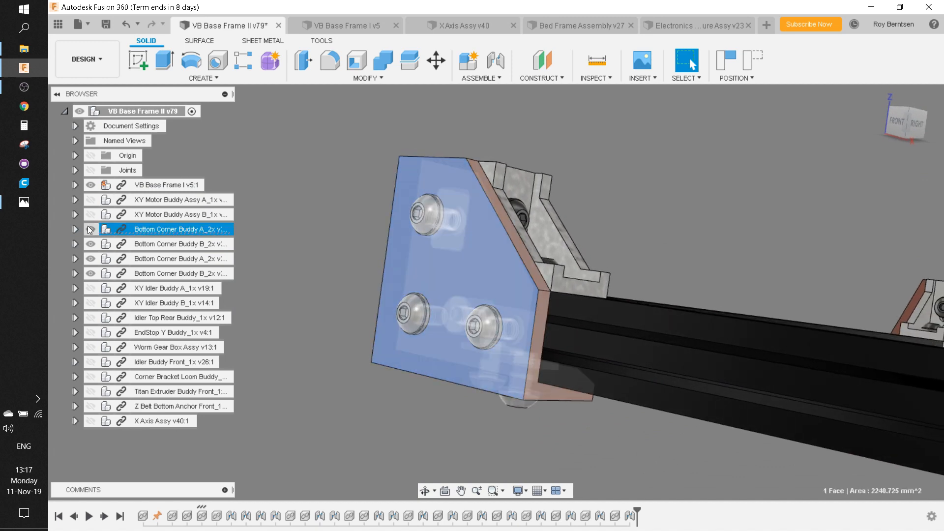
pyautogui.doubleClick(180, 228)
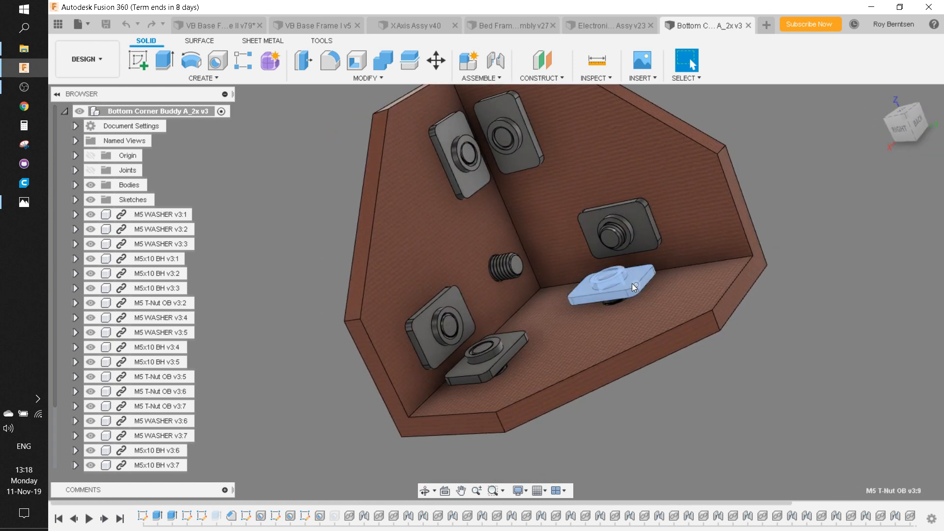
# Step: Return to the VB Base Frame II assembly tab
pyautogui.click(218, 25)
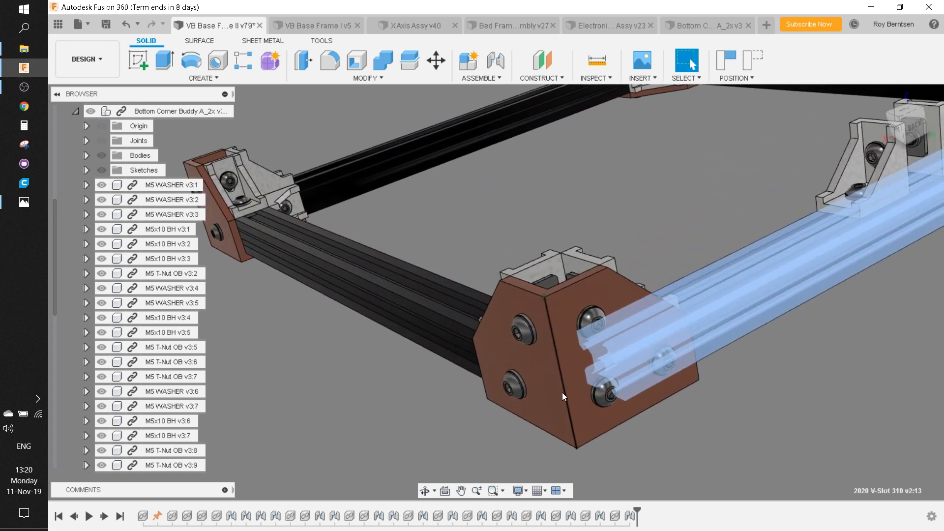
pyautogui.moveTo(563, 397); pyautogui.dragTo(756, 311)
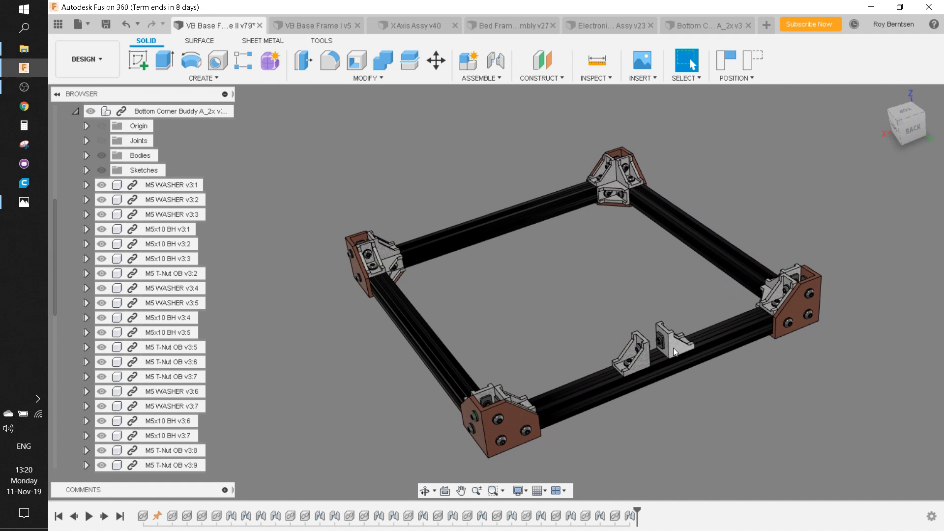
pyautogui.moveTo(675, 352); pyautogui.dragTo(683, 363)
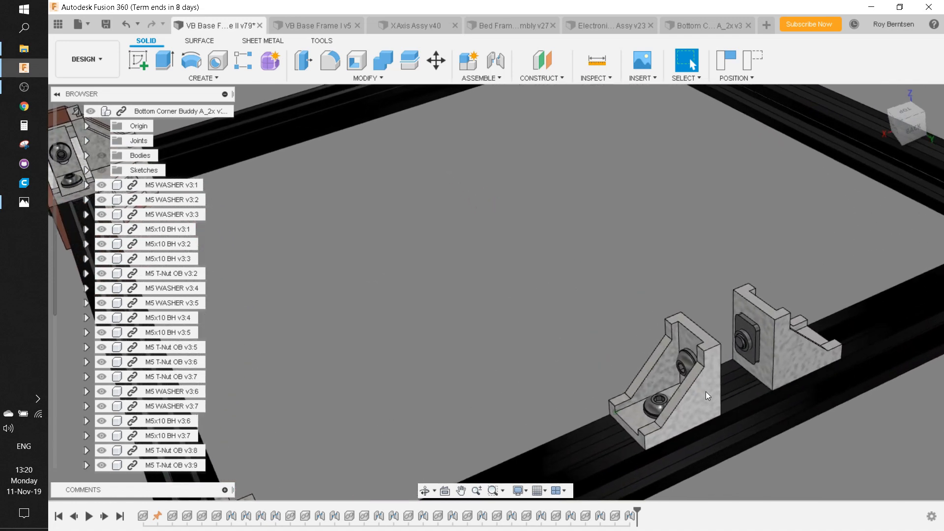
pyautogui.click(764, 331)
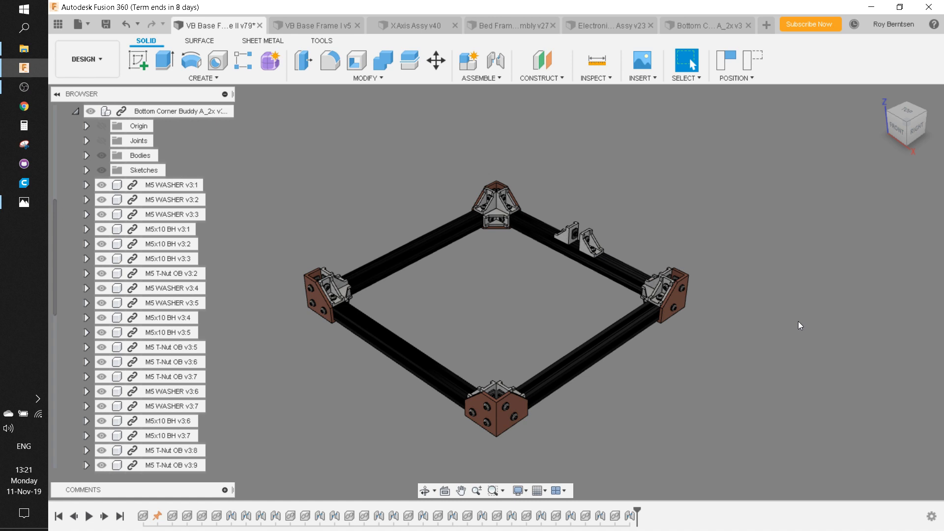
pyautogui.moveTo(821, 285)
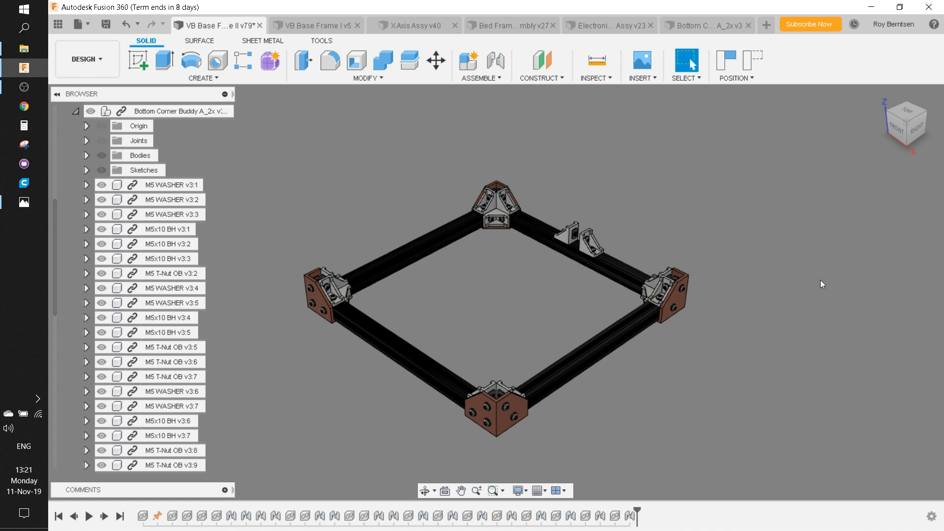
pyautogui.moveTo(786, 283)
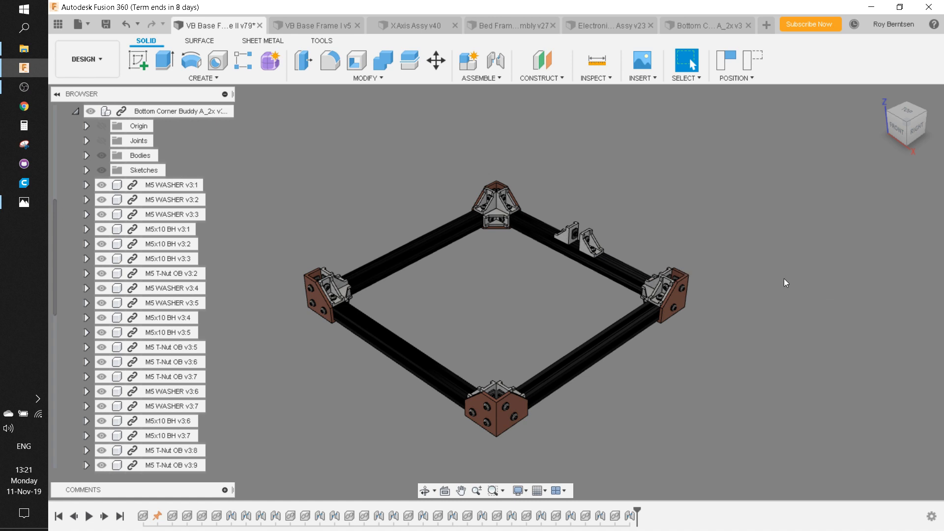
pyautogui.moveTo(856, 239)
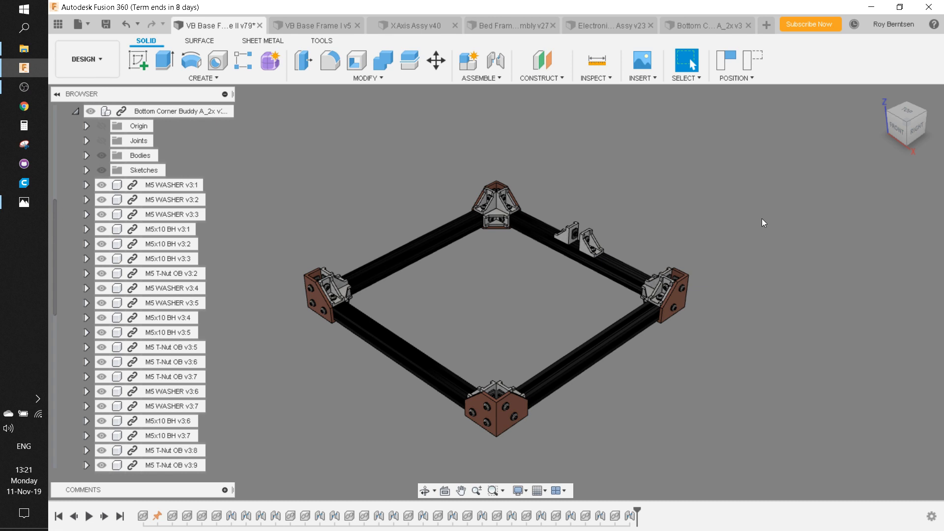
pyautogui.moveTo(772, 220)
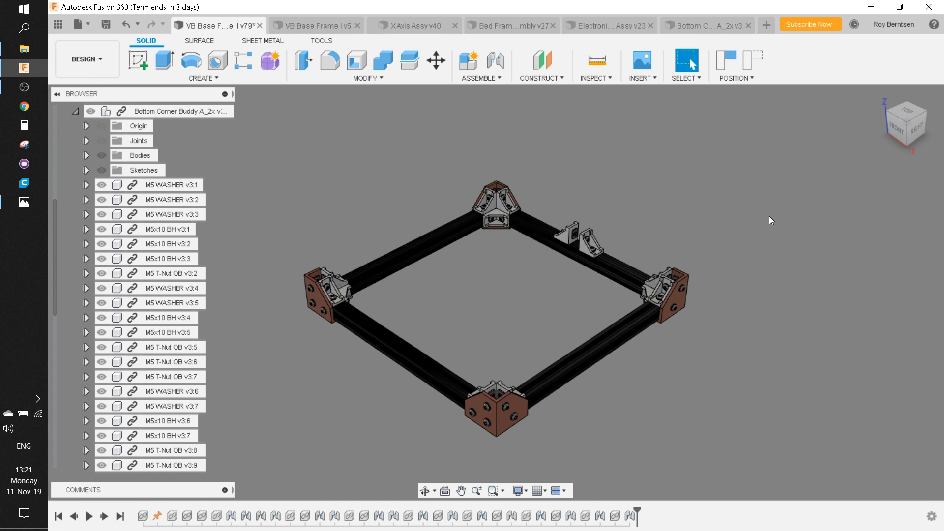